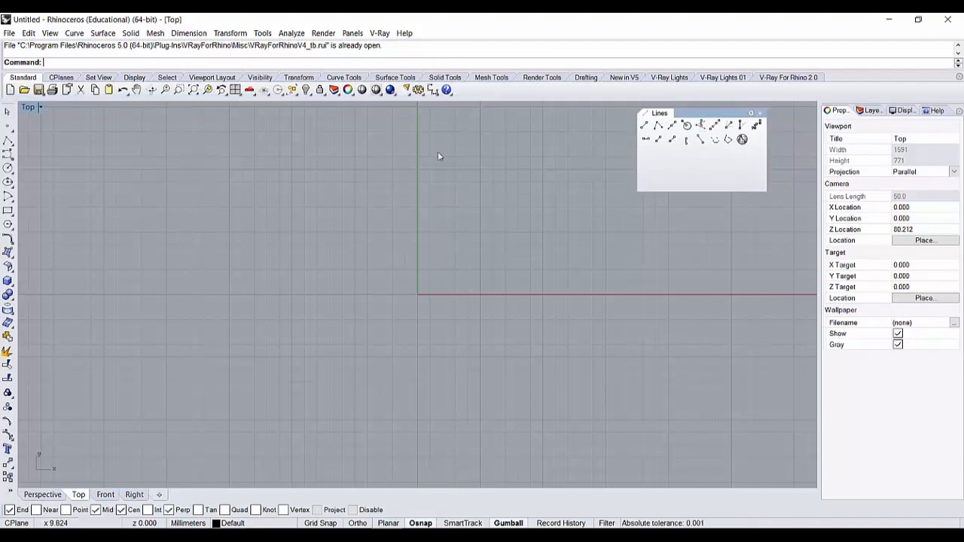
mouse_move(633, 193)
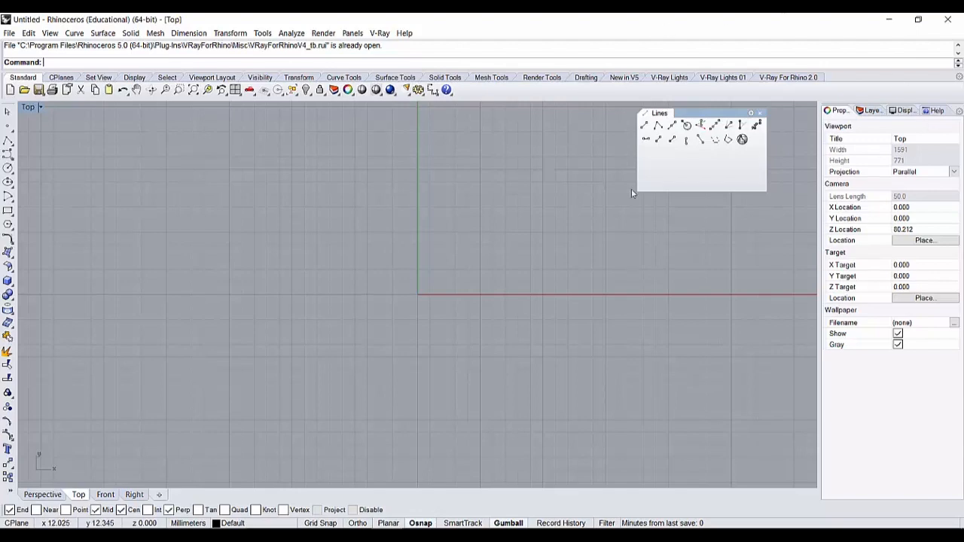
mouse_move(843, 150)
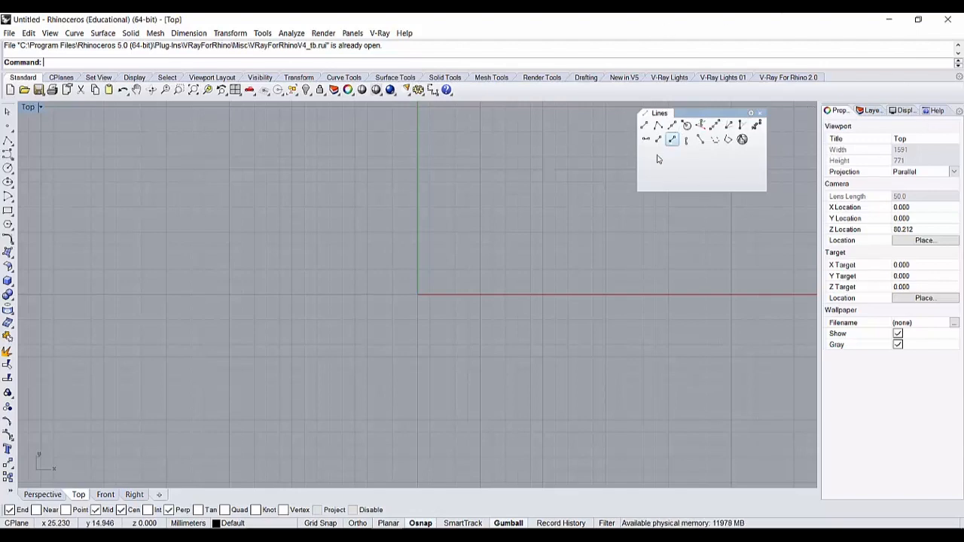
- Draw two horizontal lines from their midpoints left of the origin and clear the stray mesh
left_click(645, 125)
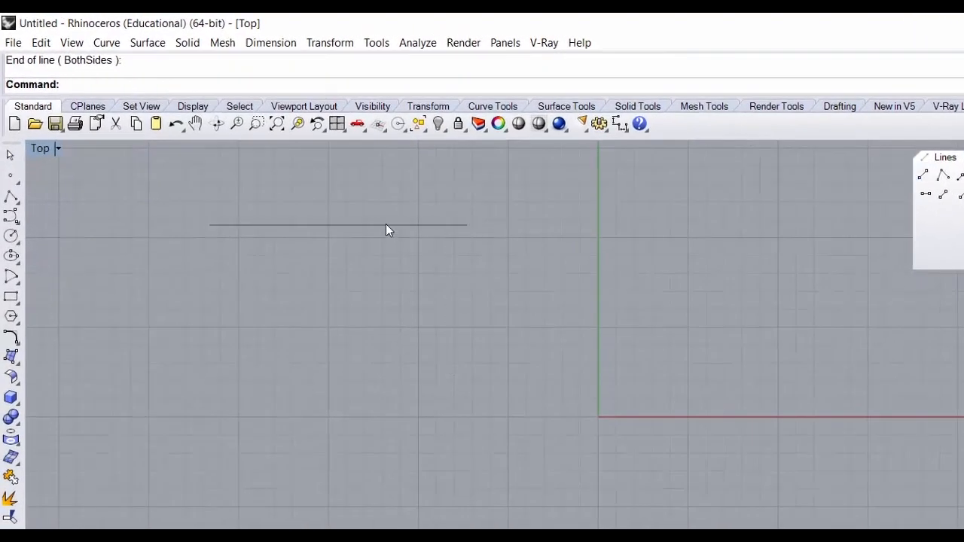
left_click_drag(386, 222, 479, 264)
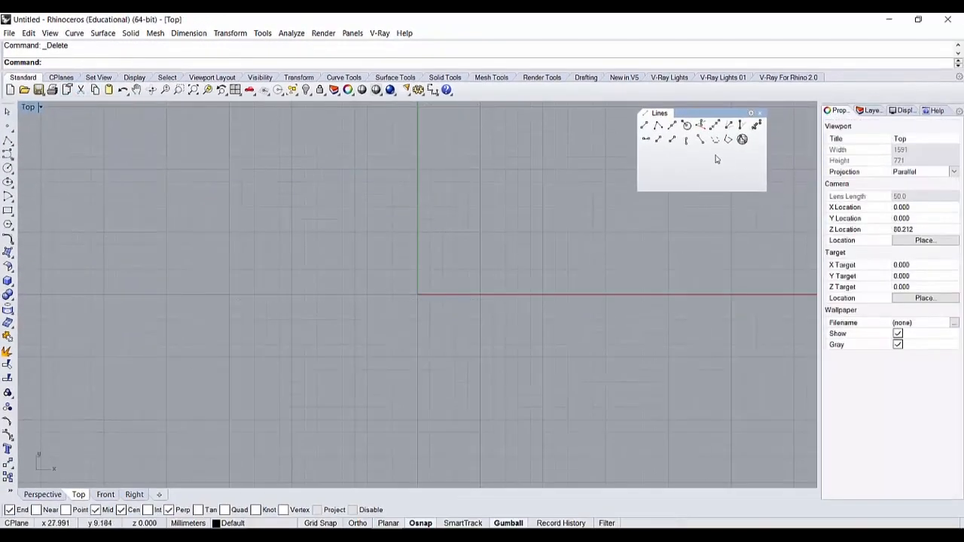
mouse_move(659, 125)
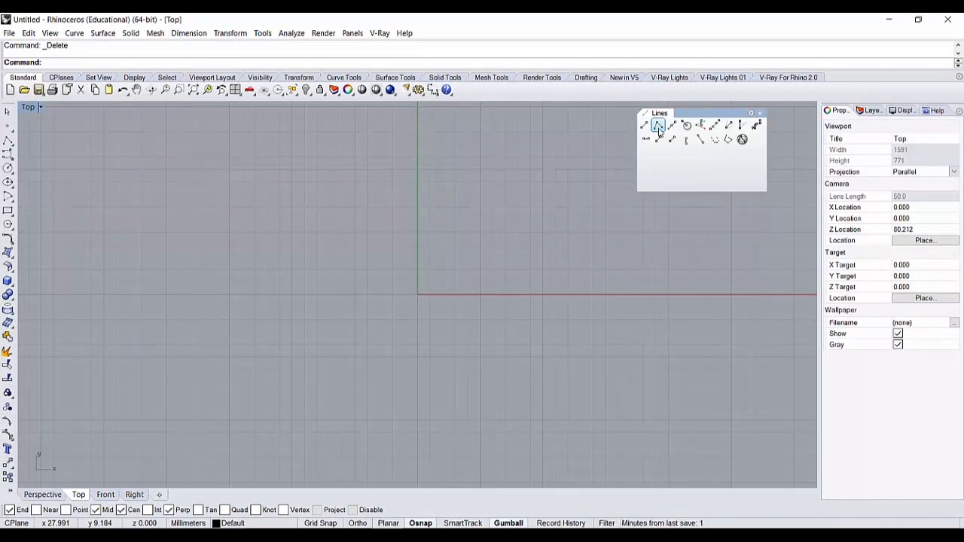
mouse_move(45, 127)
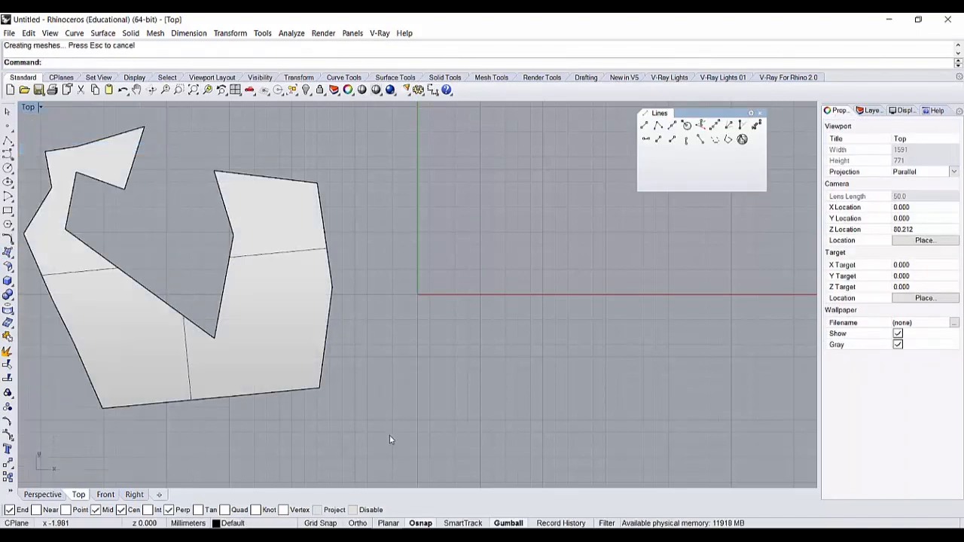
key("Delete")
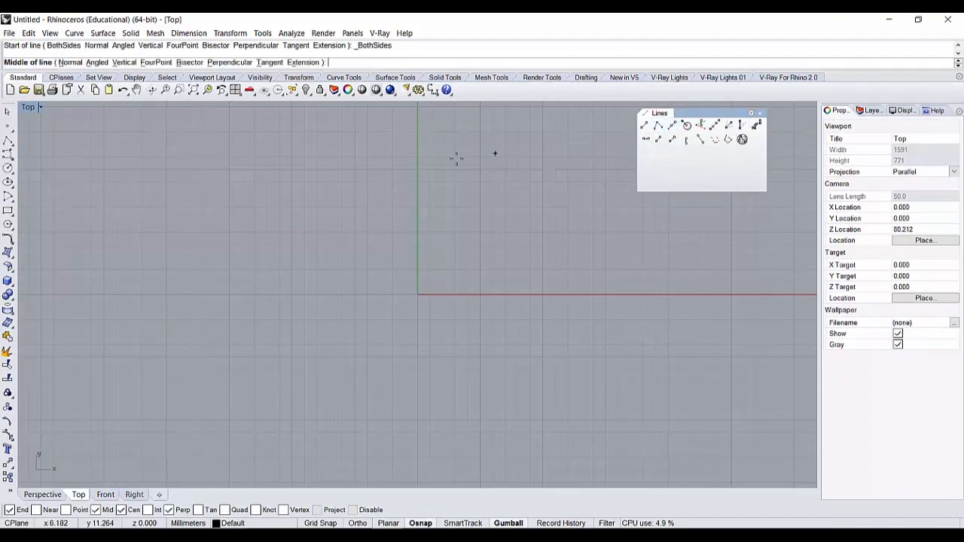
mouse_move(641, 217)
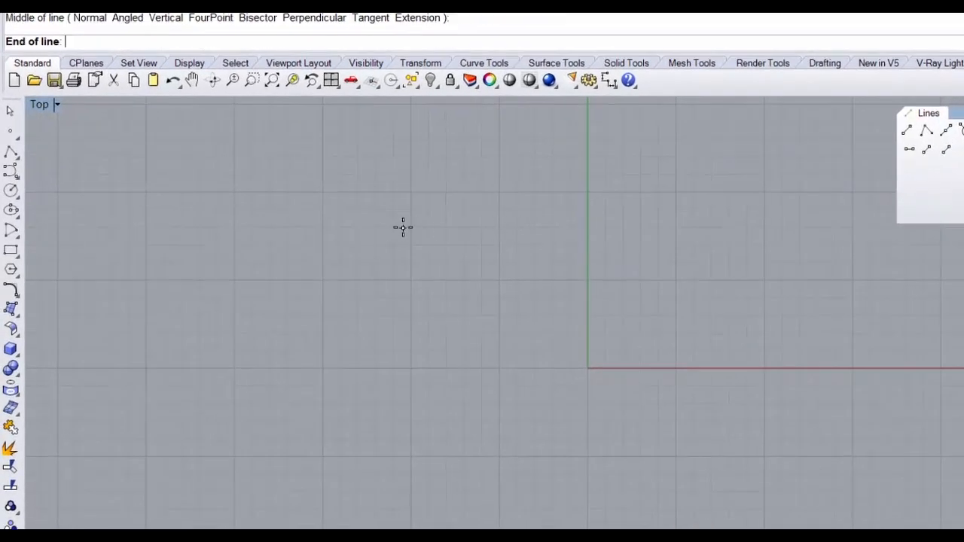
left_click(609, 274)
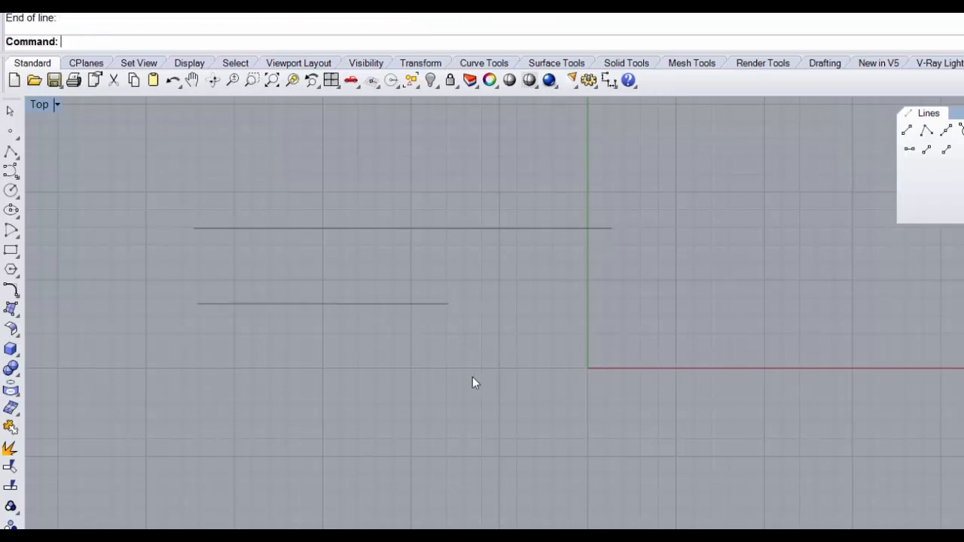
key("Delete")
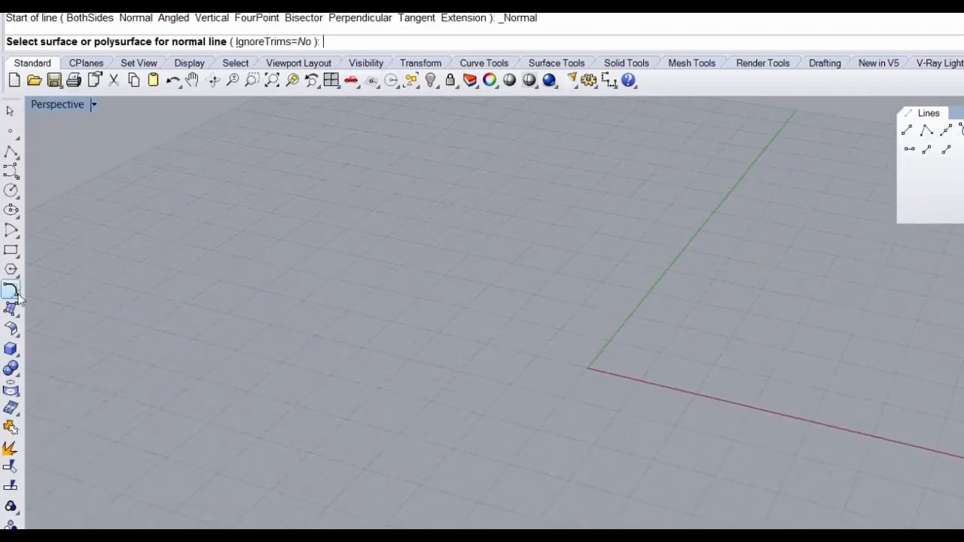
- Create a rectangular plane from two corners and show the Perspective view shaded
left_click(12, 292)
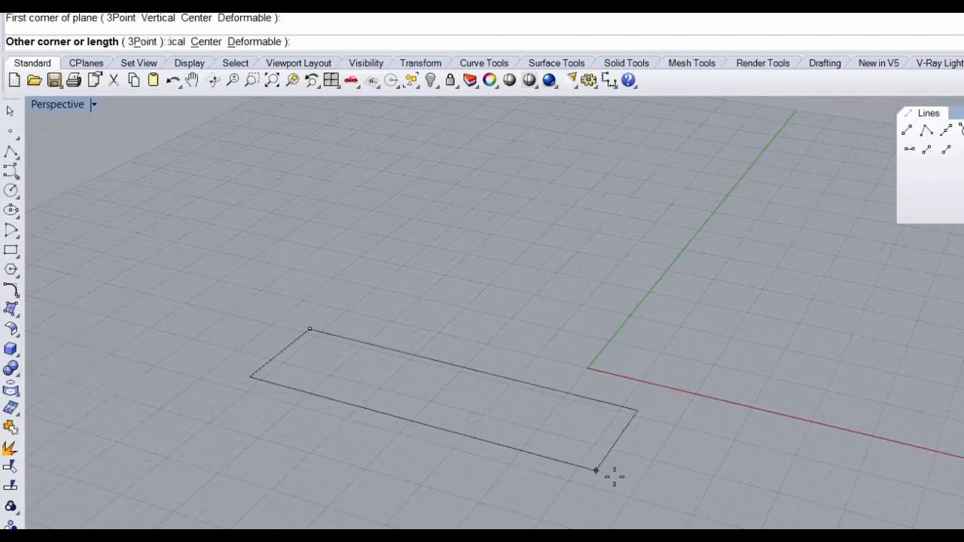
left_click(91, 104)
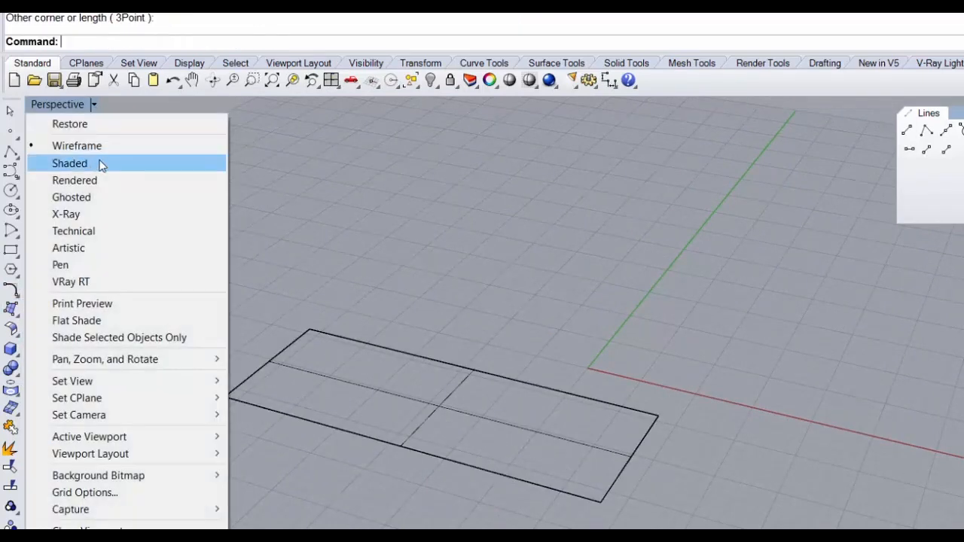
left_click(69, 163)
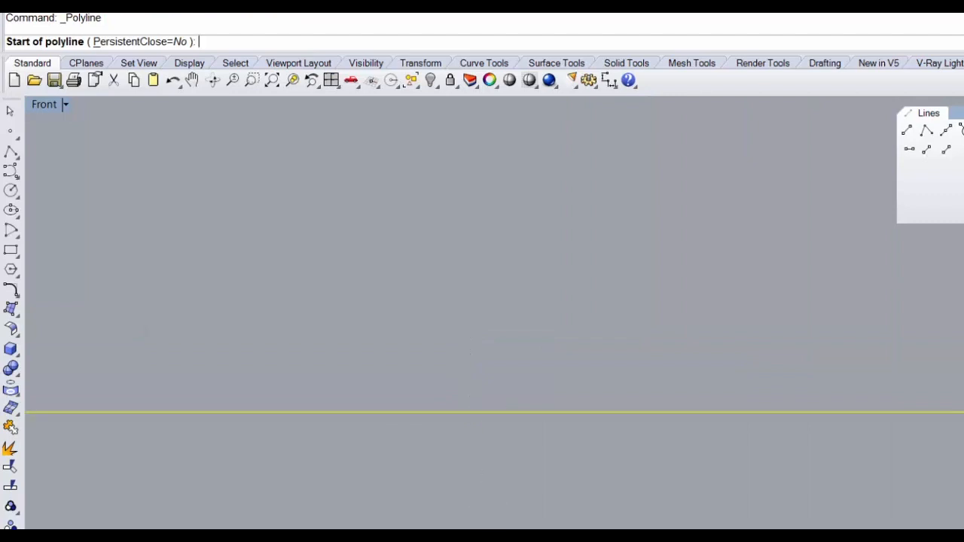
mouse_move(468, 410)
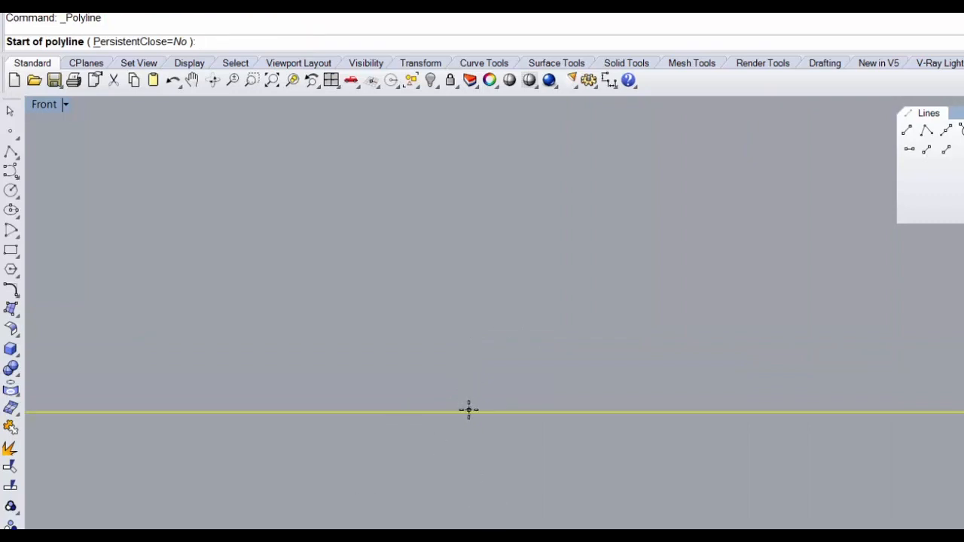
- Draw a vertical polyline from the ground line in the Front view
left_click(468, 410)
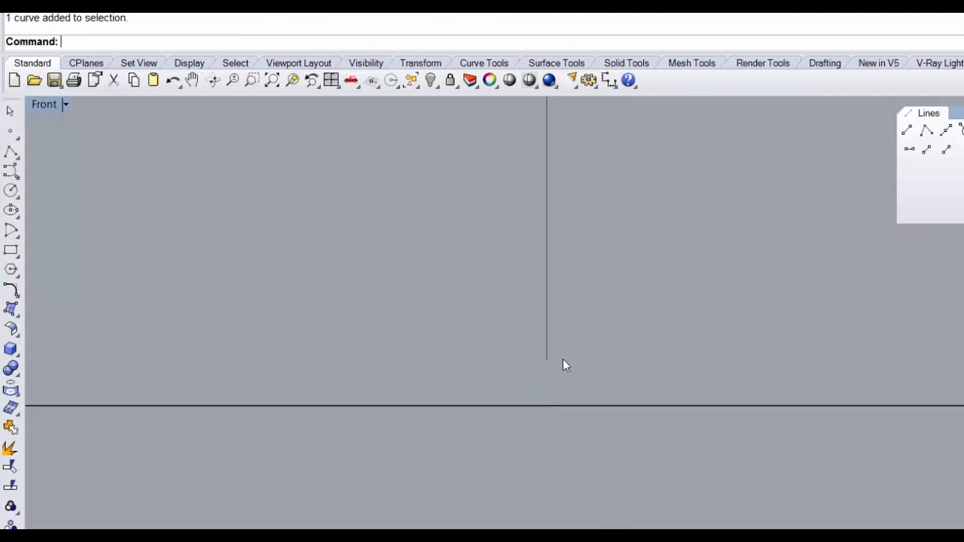
key("Delete")
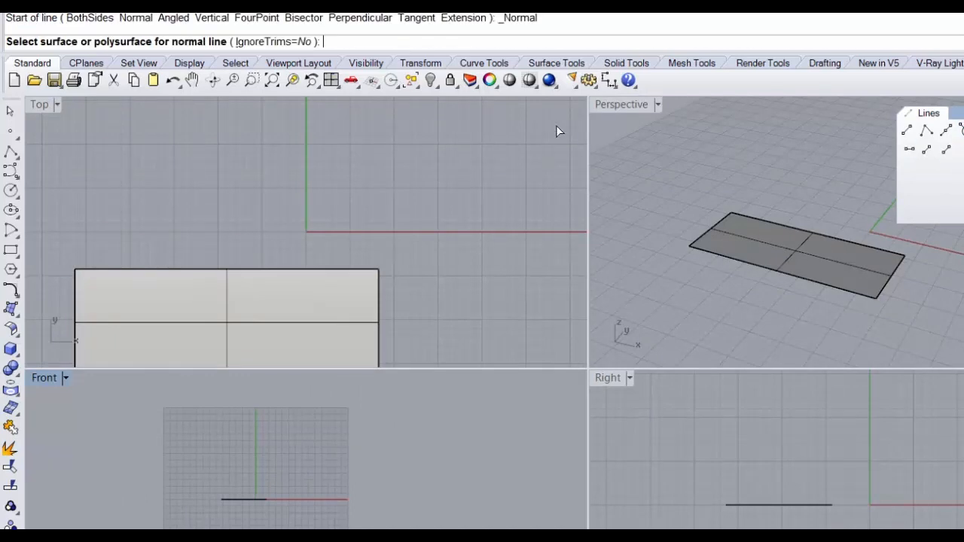
- Maximize Perspective, draw a line normal to the plane surface and rotate the arc in Front
double_click(621, 104)
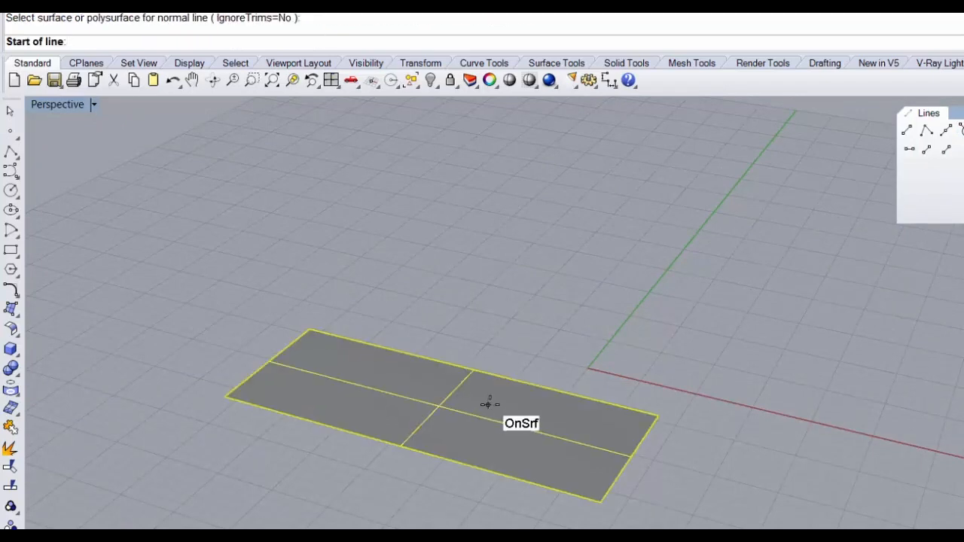
mouse_move(521, 430)
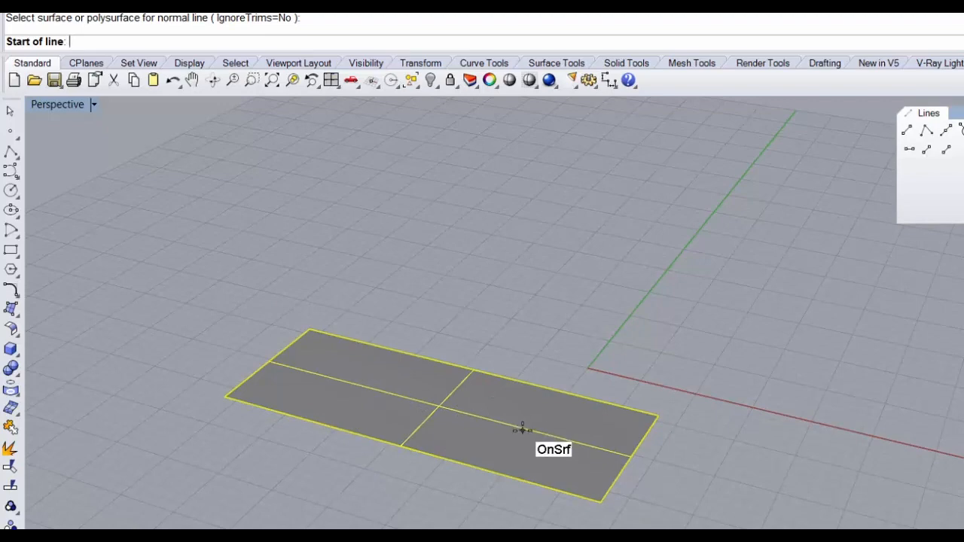
left_click(521, 431)
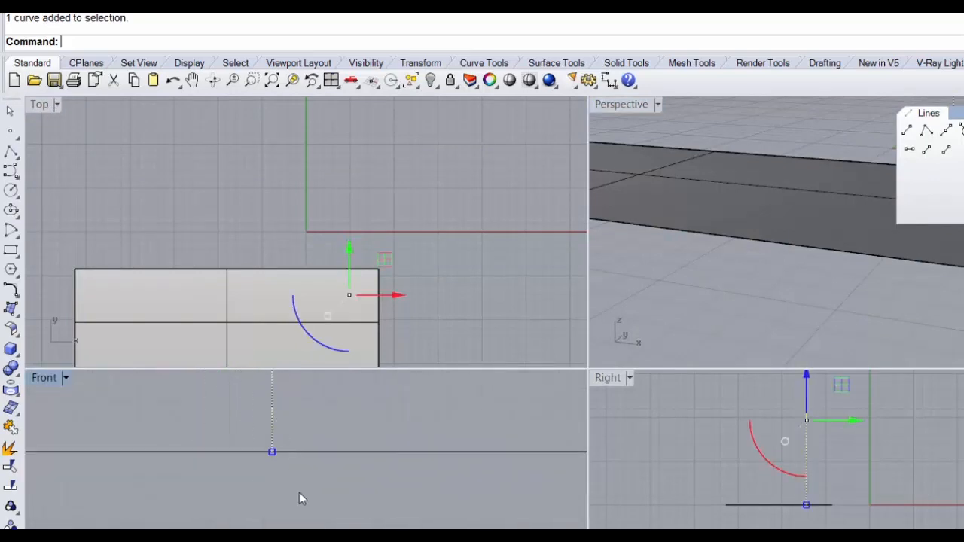
mouse_move(244, 473)
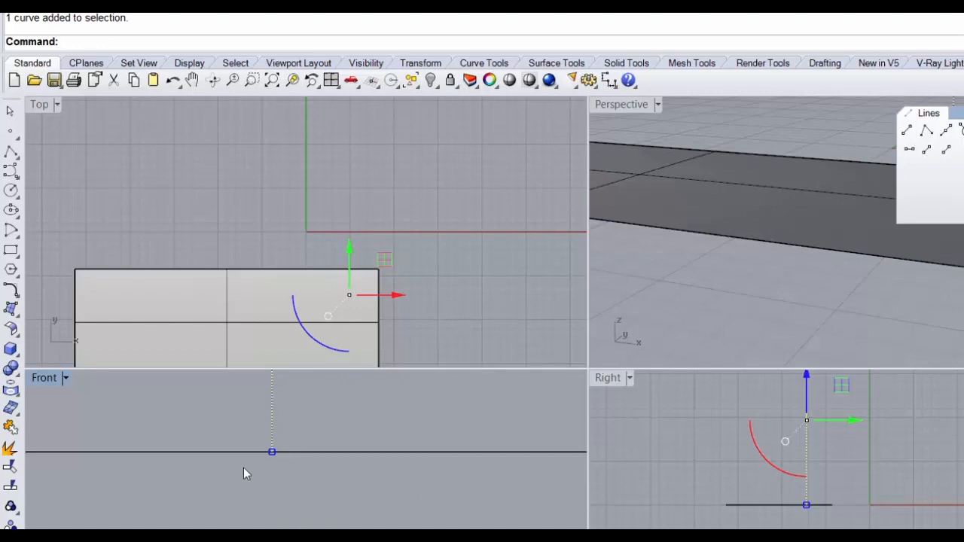
left_click_drag(271, 452, 327, 428)
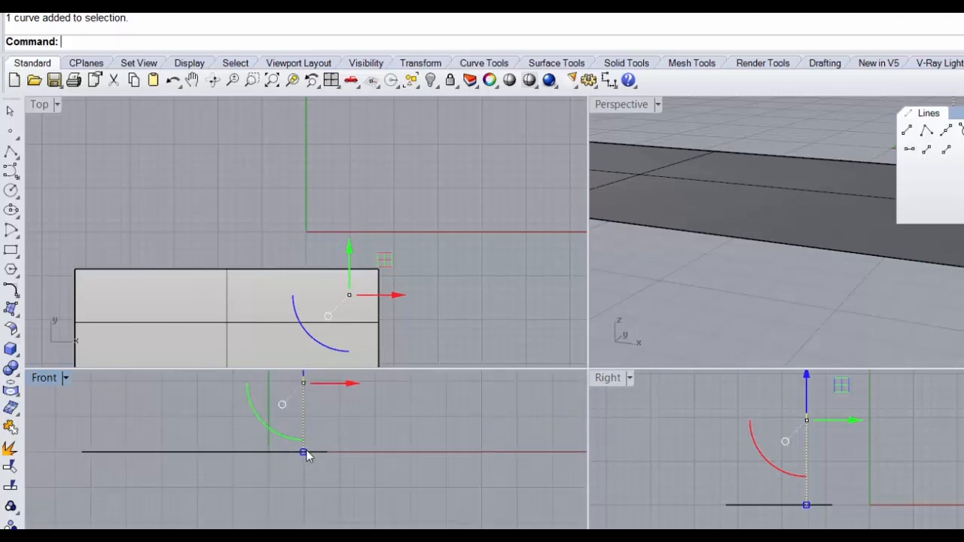
mouse_move(840, 260)
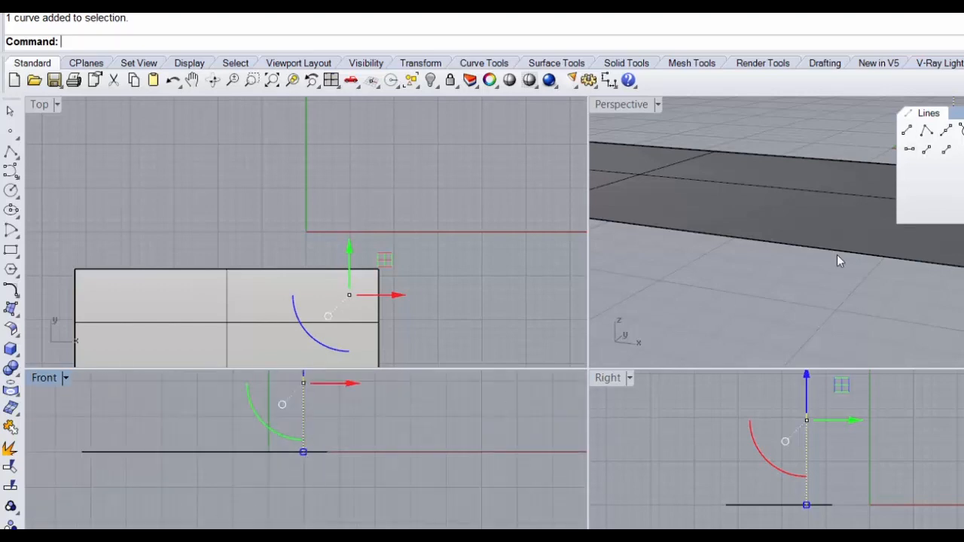
key("Delete")
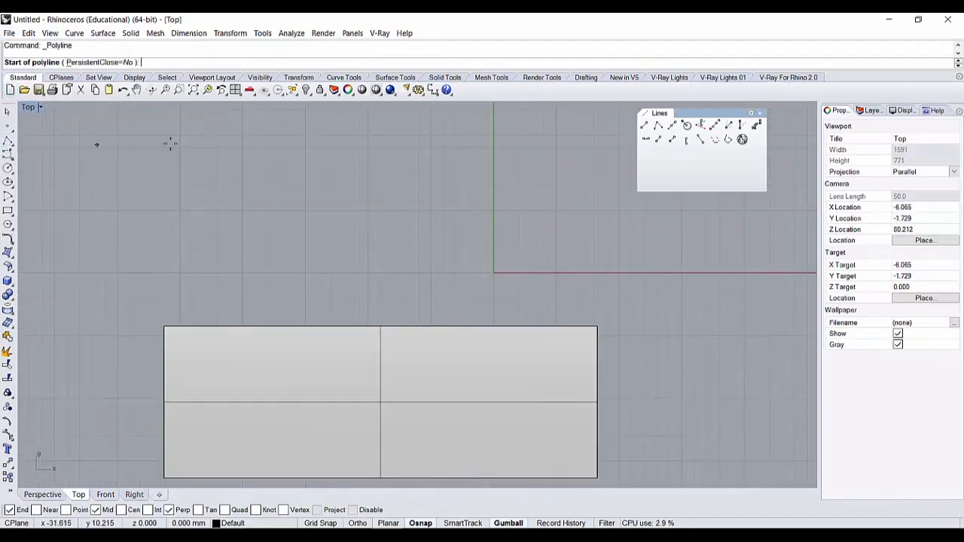
- Draw a two-segment polyline forming an acute angle and add a trial angle dimension between its lines
left_click(316, 267)
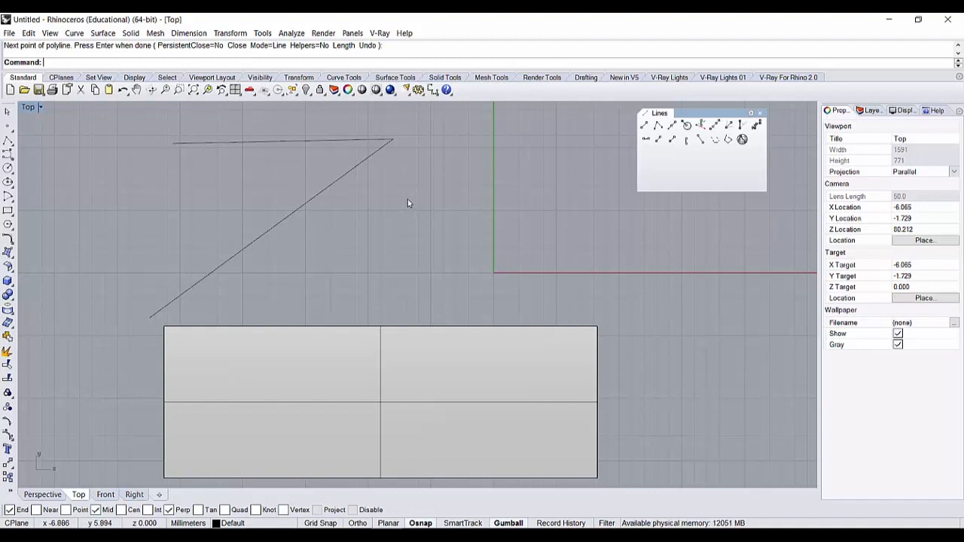
mouse_move(313, 208)
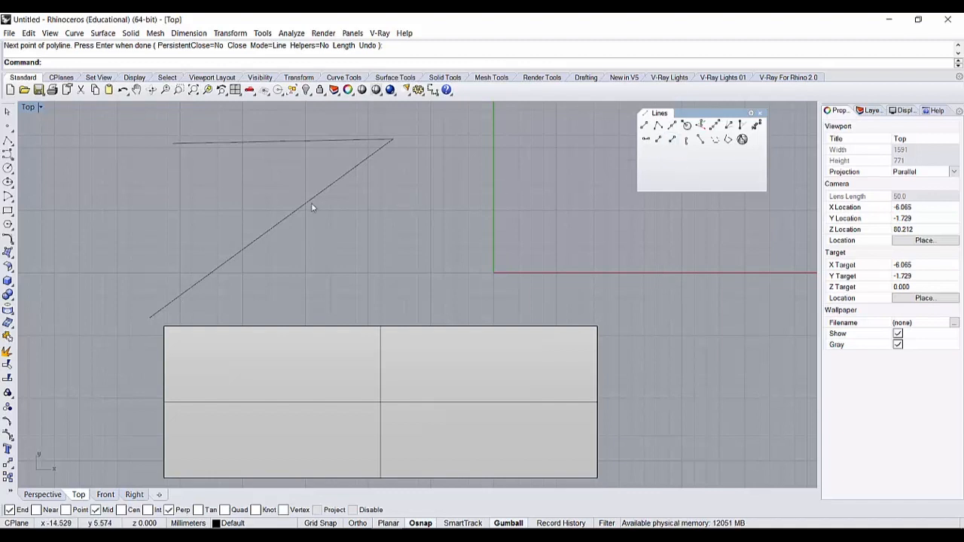
left_click(188, 33)
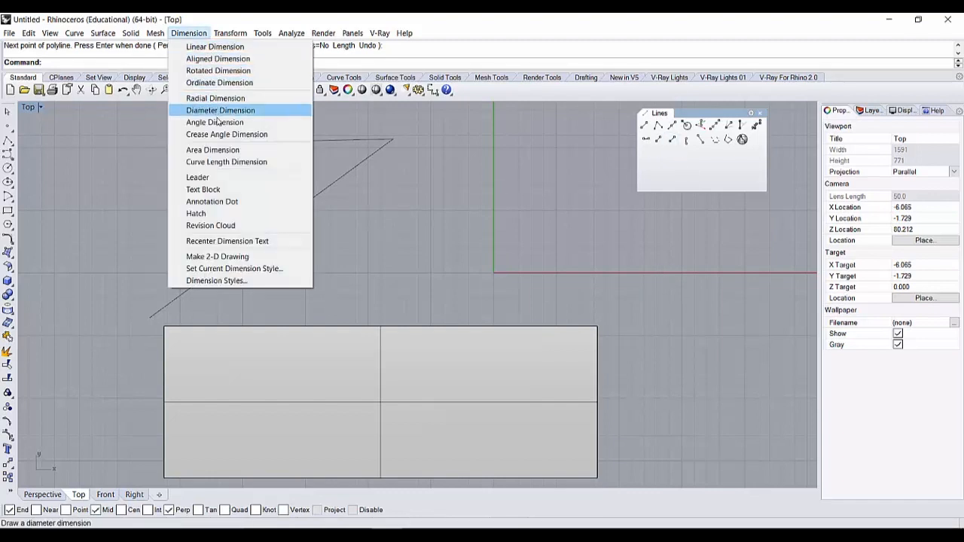
mouse_move(217, 59)
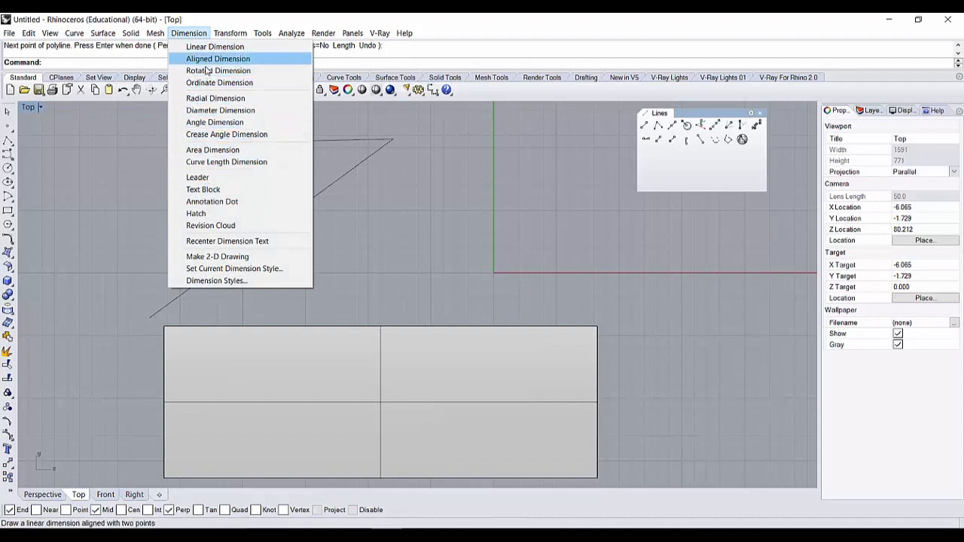
left_click(214, 122)
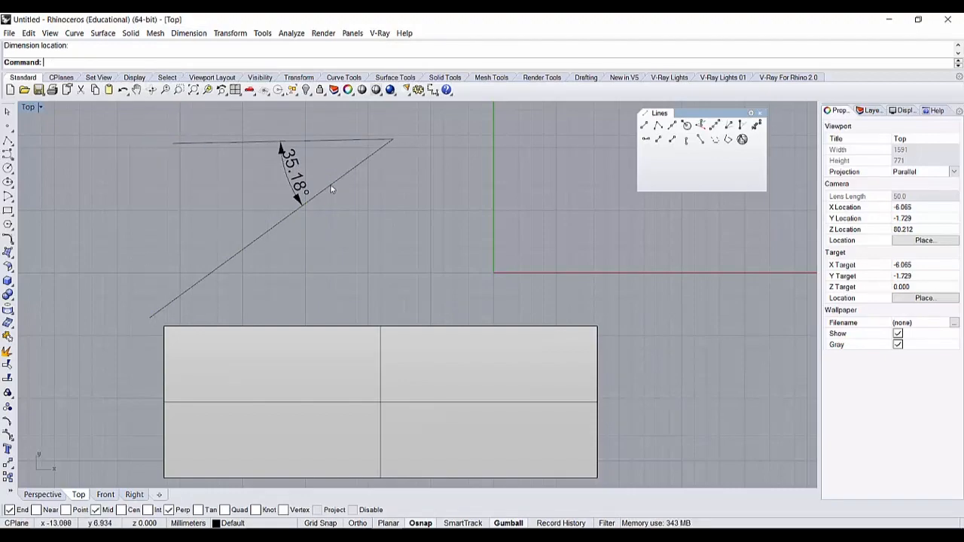
left_click(294, 173)
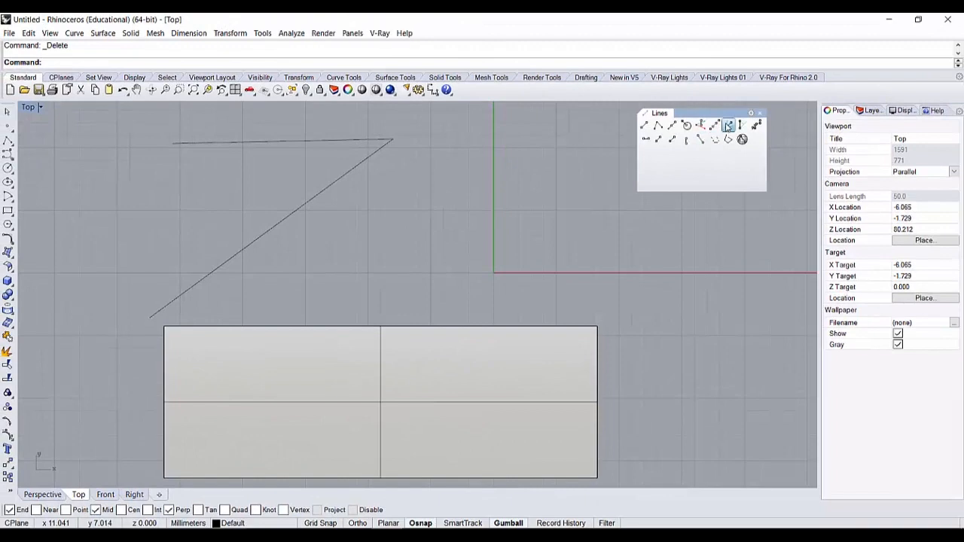
- Draw a bisector line from the angle's vertex splitting the acute angle, extending both ways
left_click(741, 138)
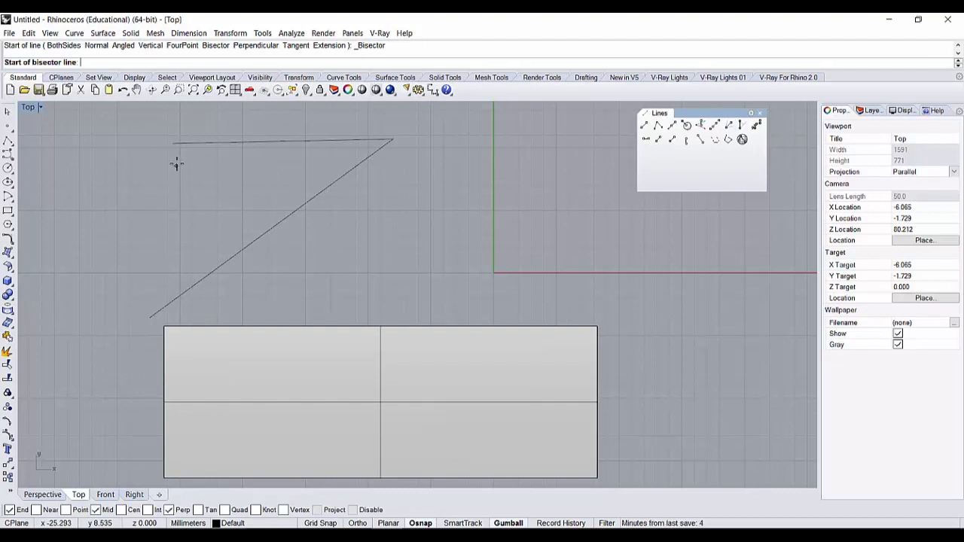
mouse_move(384, 158)
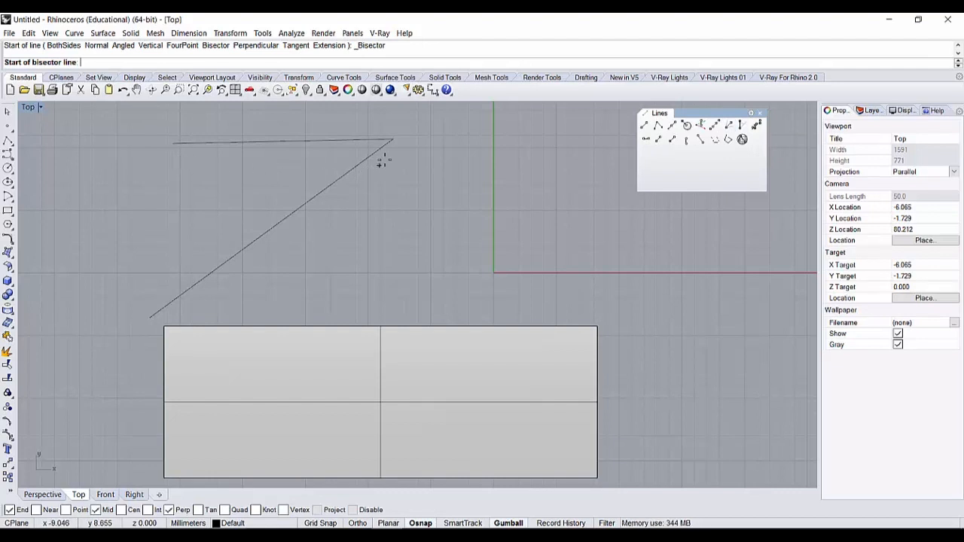
left_click(392, 140)
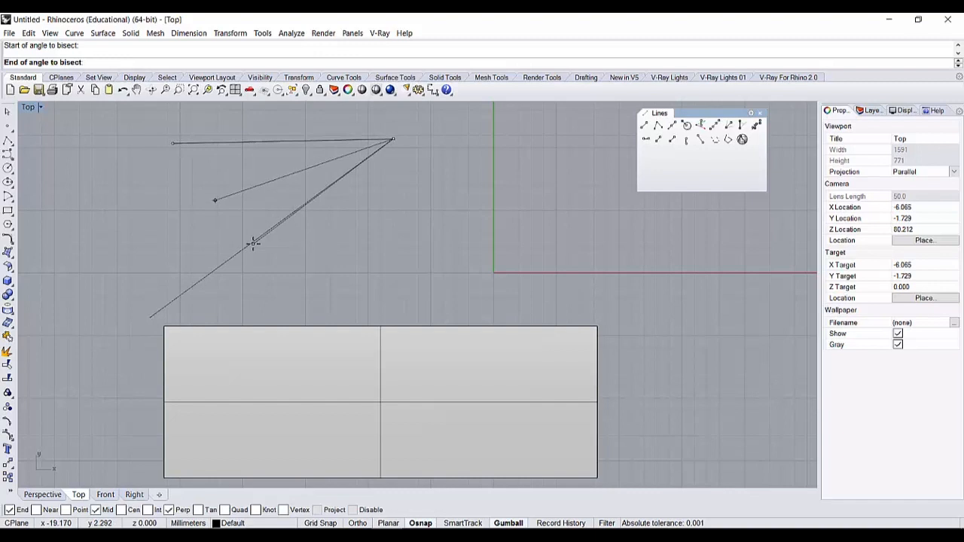
left_click(253, 243)
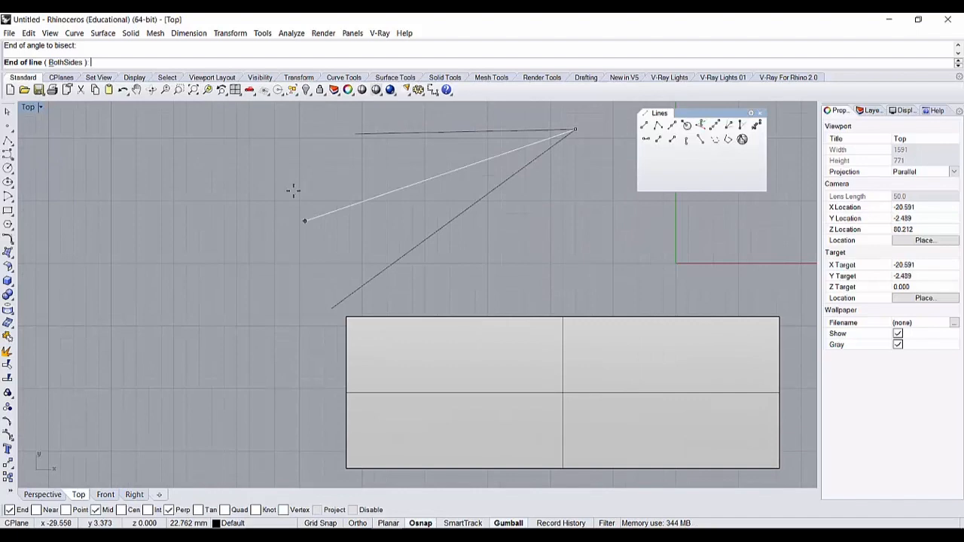
left_click(305, 220)
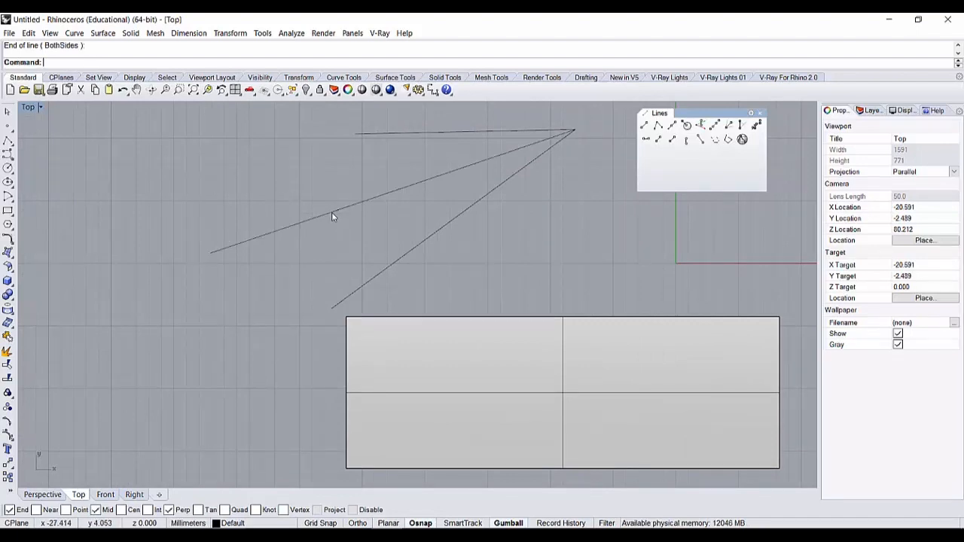
- Delete the bisector demonstration lines, leaving only the rectangle
left_click(302, 241)
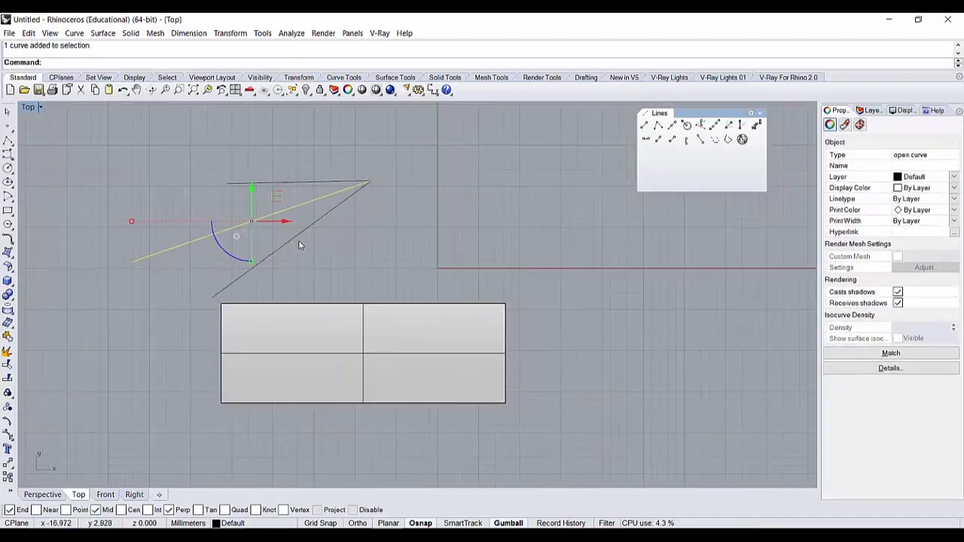
key("Delete")
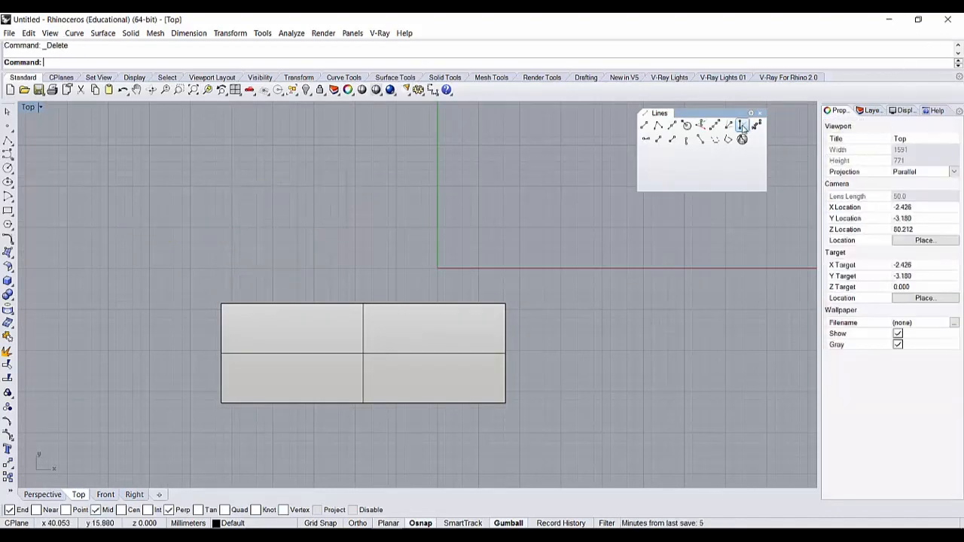
left_click(741, 124)
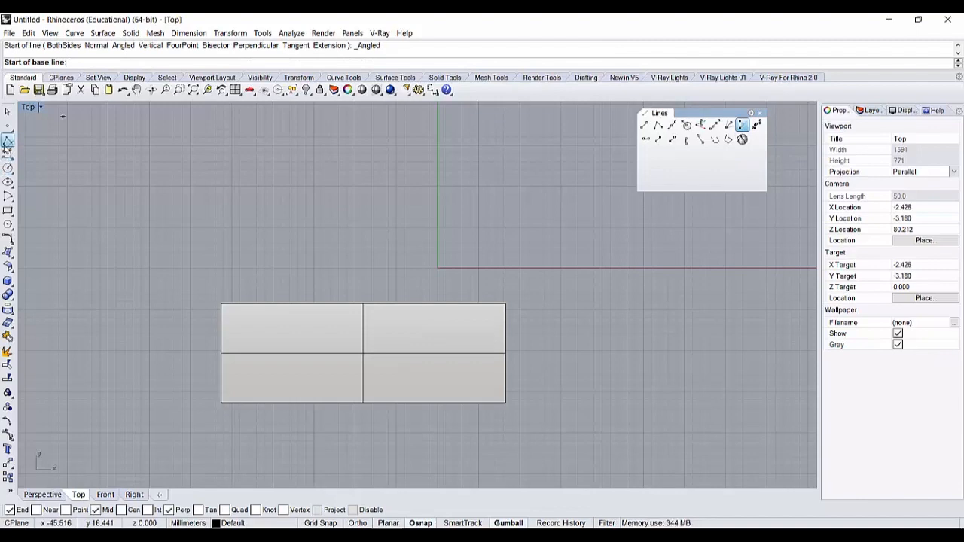
left_click(741, 138)
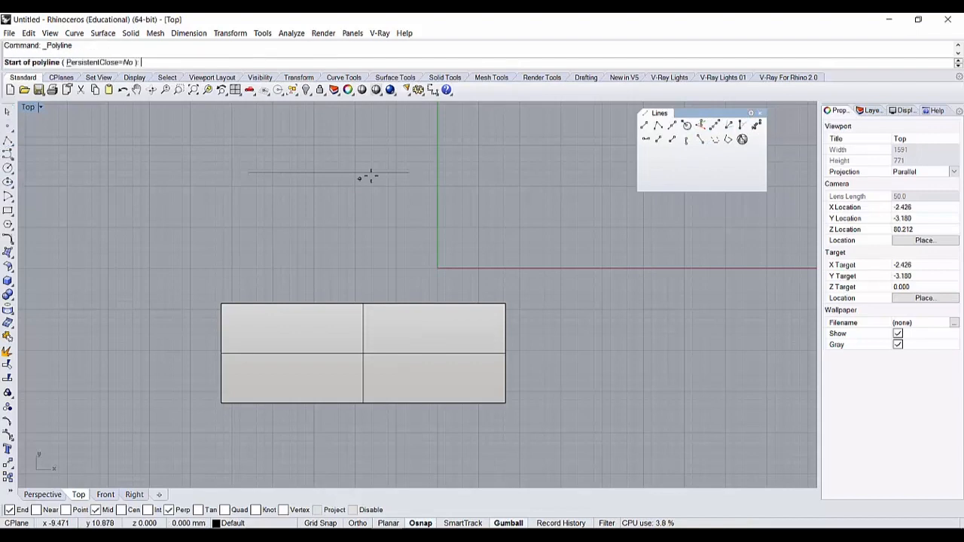
left_click(369, 178)
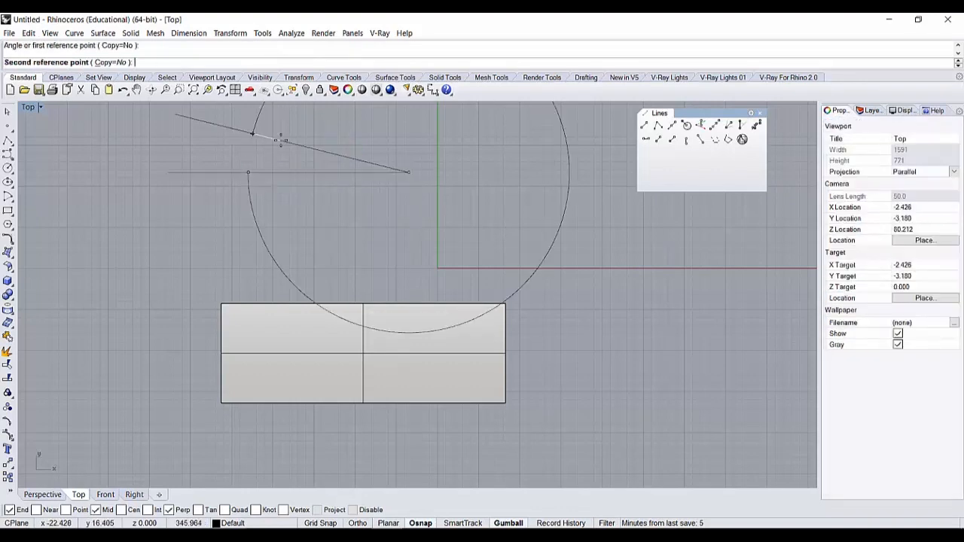
left_click(343, 218)
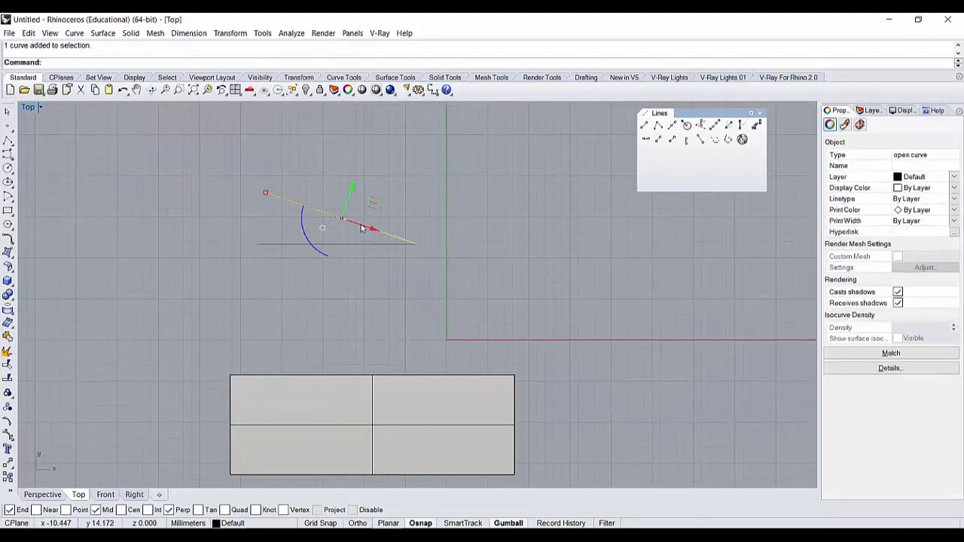
key("Delete")
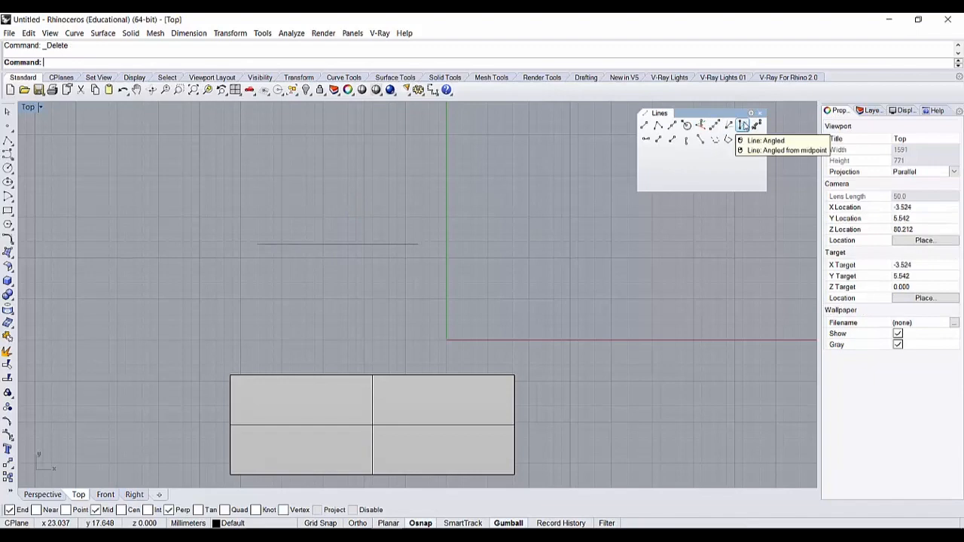
left_click(743, 125)
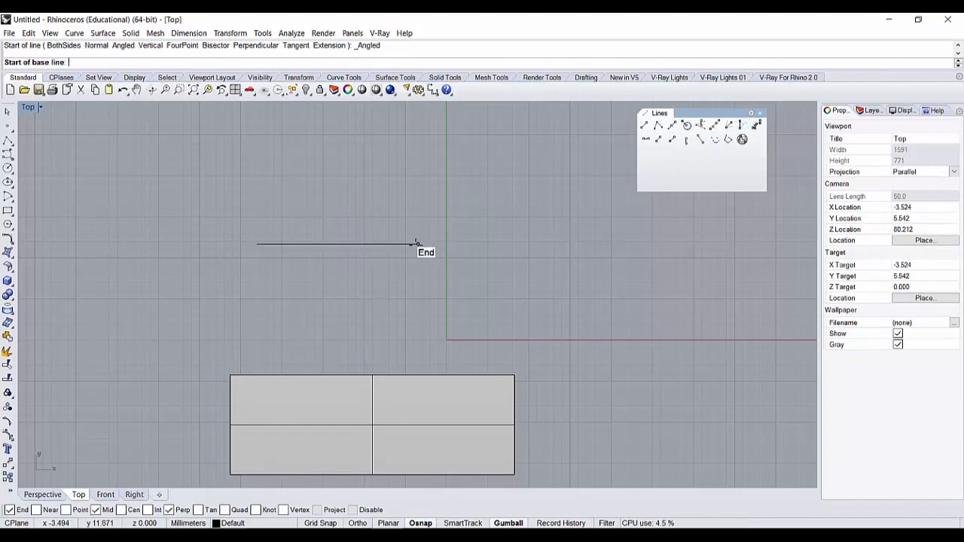
left_click(416, 244)
type("30")
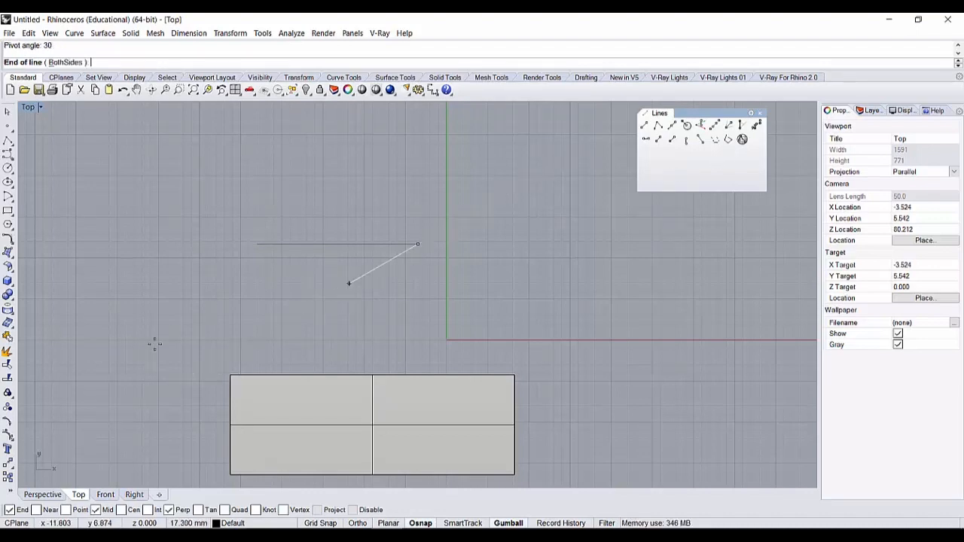
left_click(358, 286)
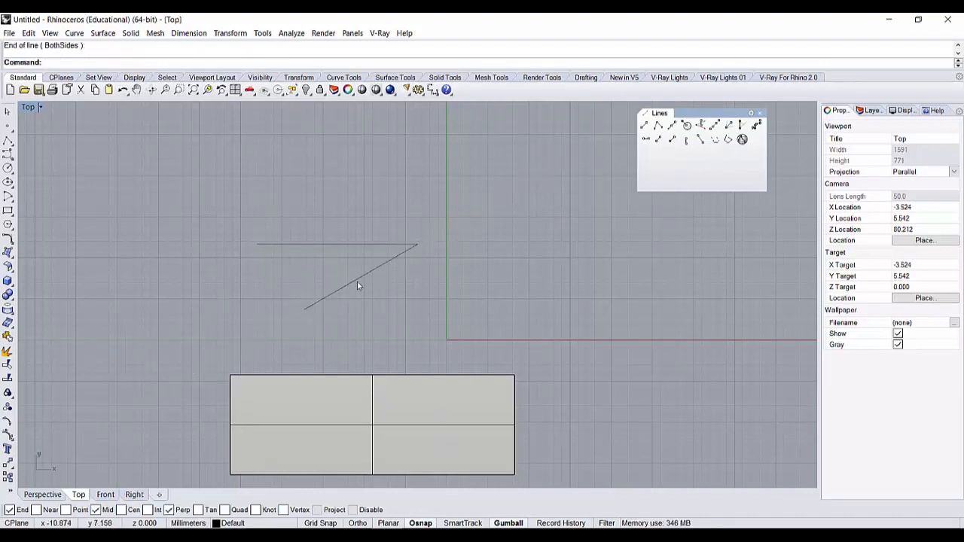
key("Delete")
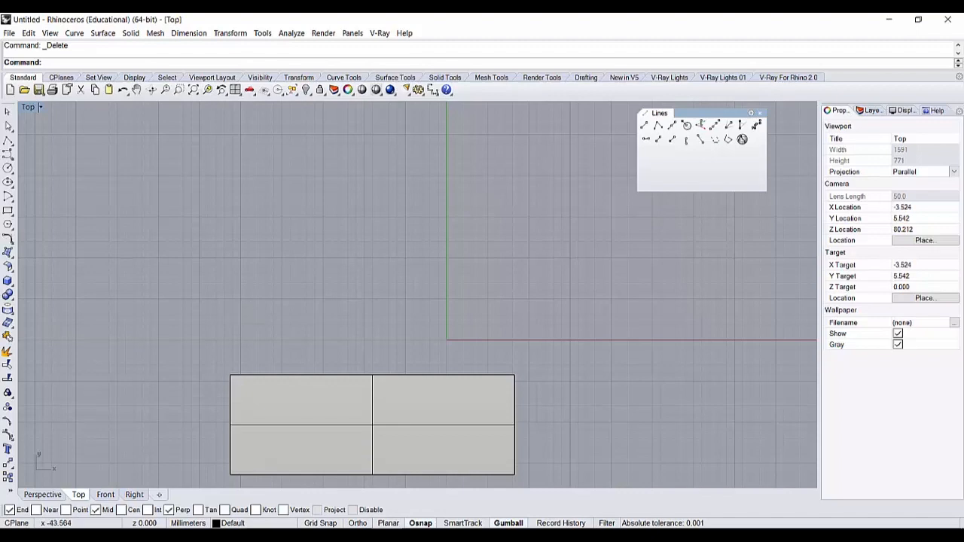
- Draw a freeform S-shaped curve above the rectangle and start a line perpendicular to it
left_click(8, 154)
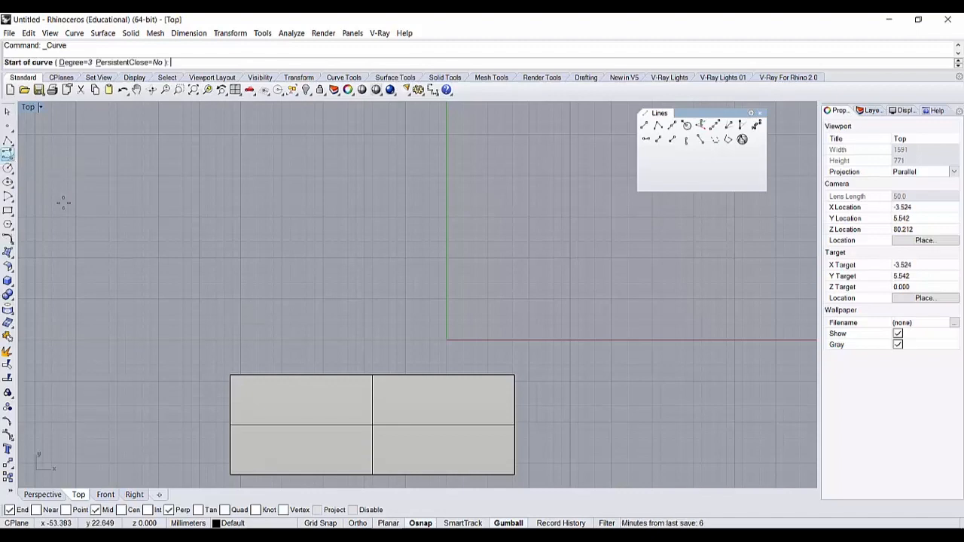
left_click(358, 247)
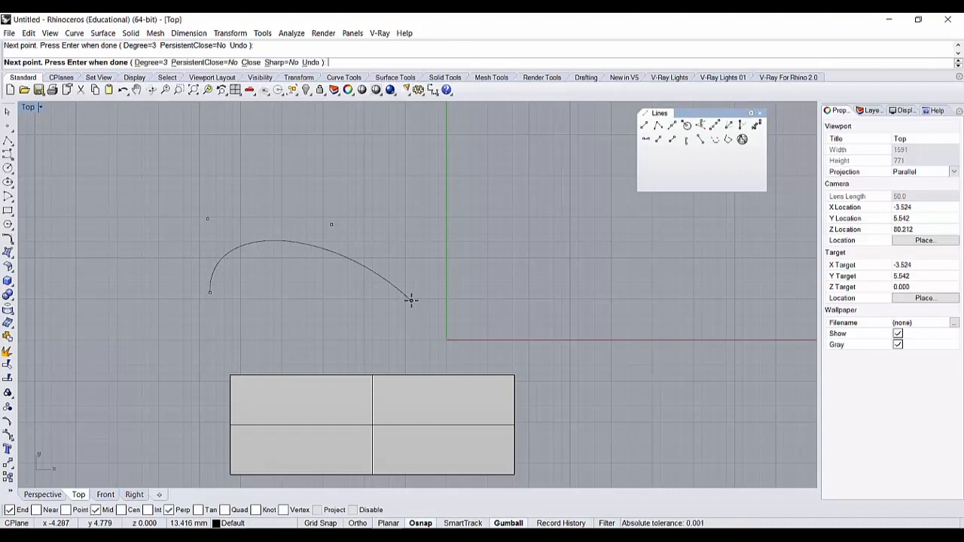
left_click(490, 305)
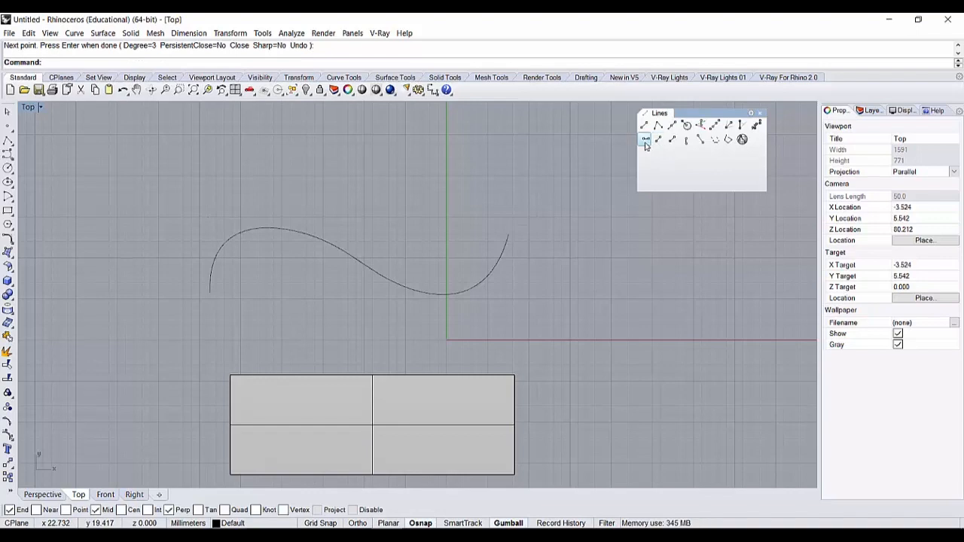
left_click(644, 138)
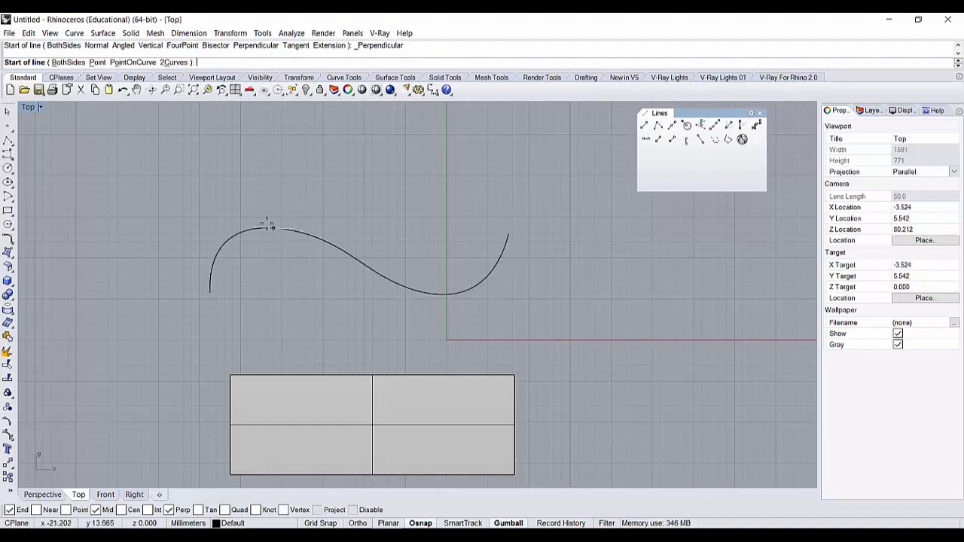
mouse_move(223, 241)
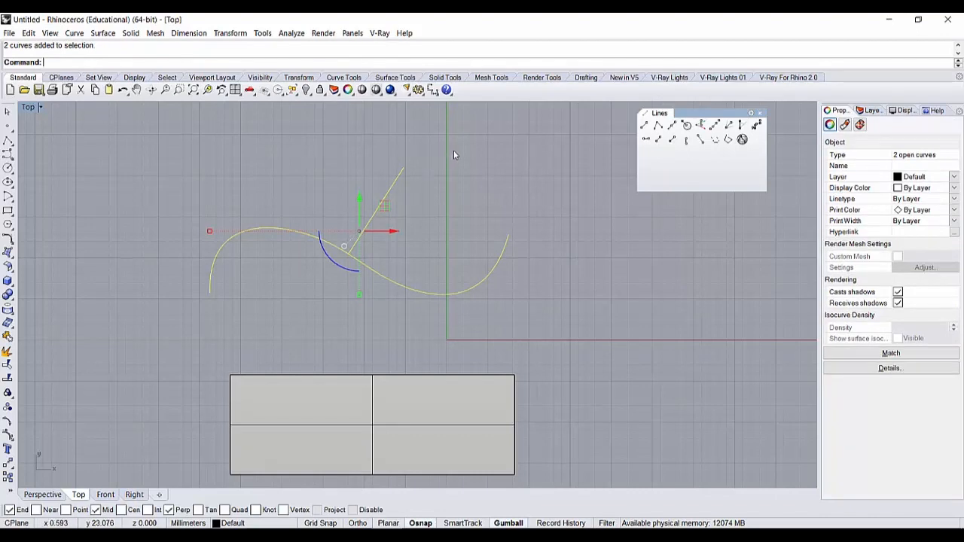
- Draw a second arc curve above the S-curve, delete the old perpendicular line and begin a line perpendicular to two curves
left_click(540, 196)
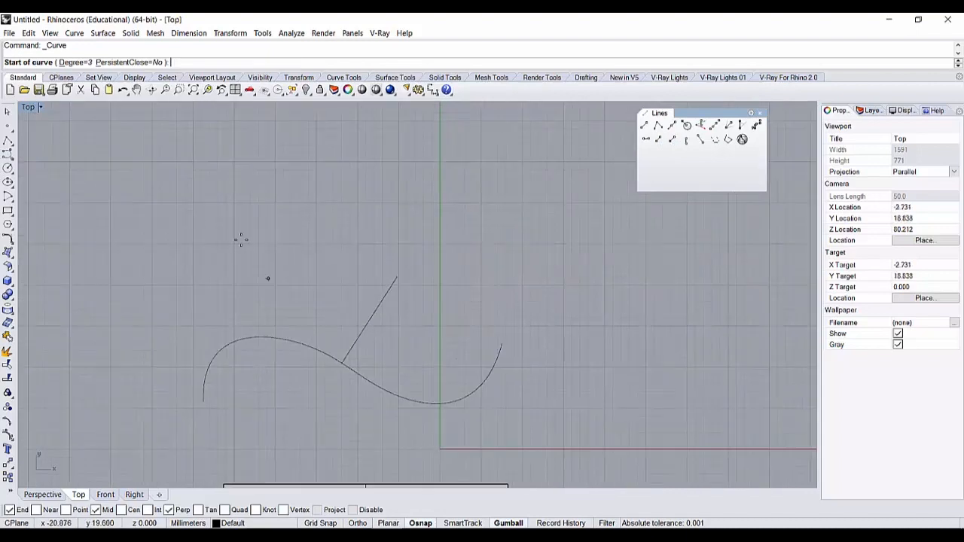
left_click(310, 259)
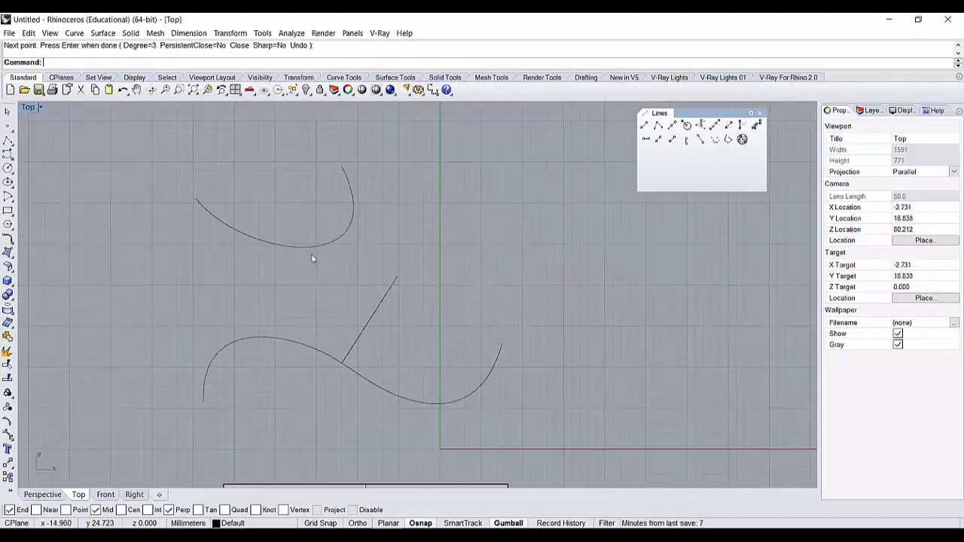
left_click(367, 320)
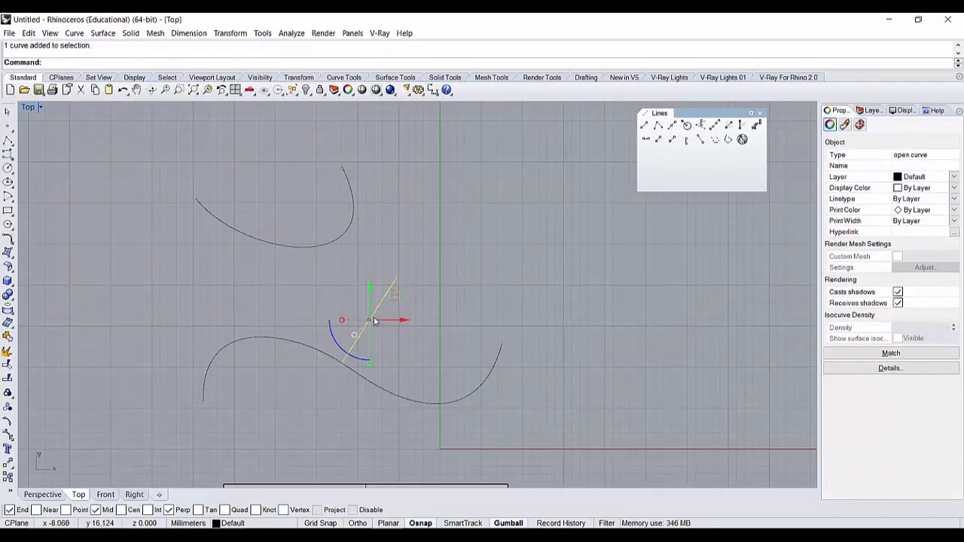
key("Delete")
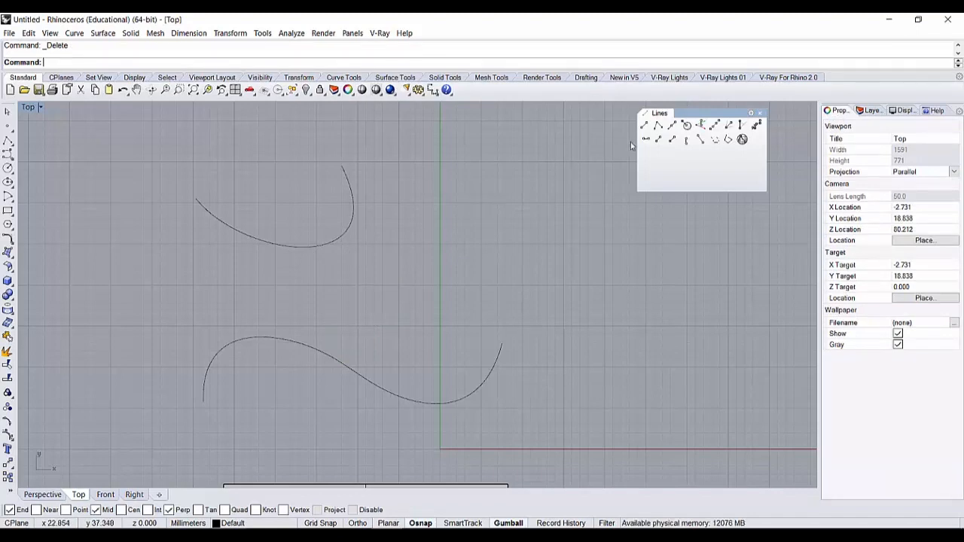
mouse_move(659, 138)
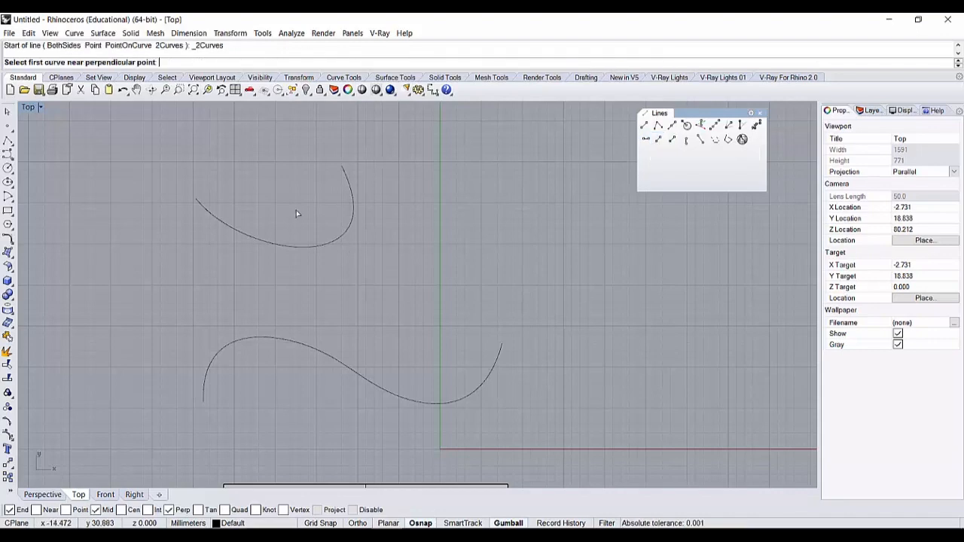
left_click(295, 214)
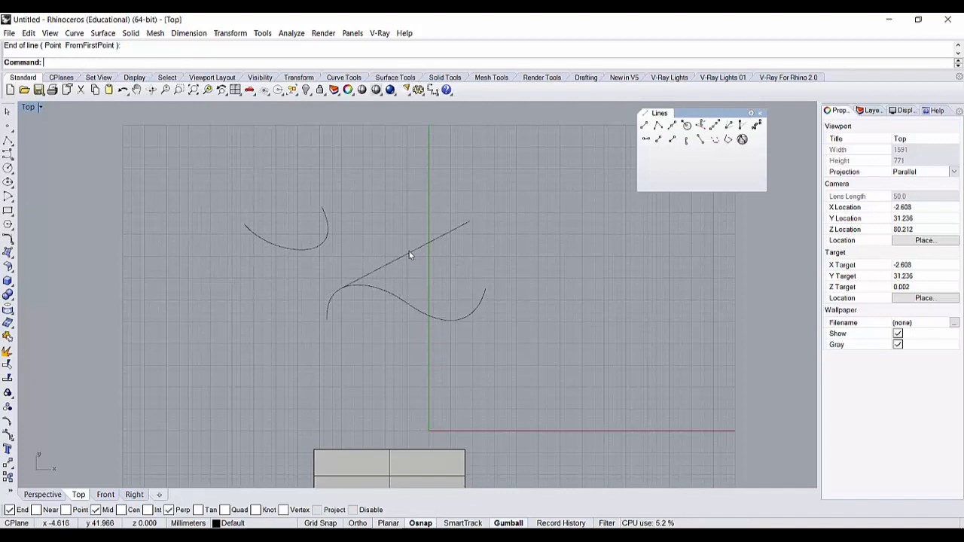
left_click(377, 272)
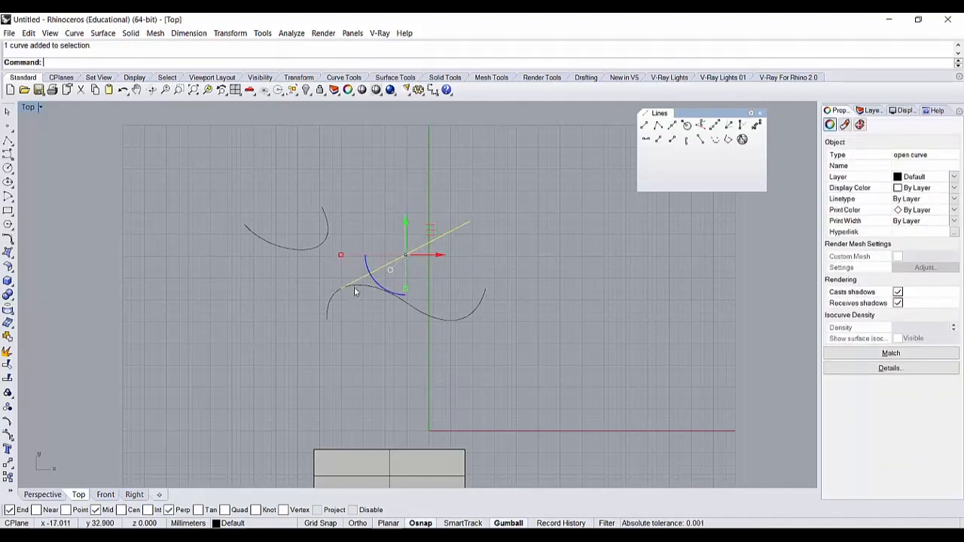
left_click(455, 375)
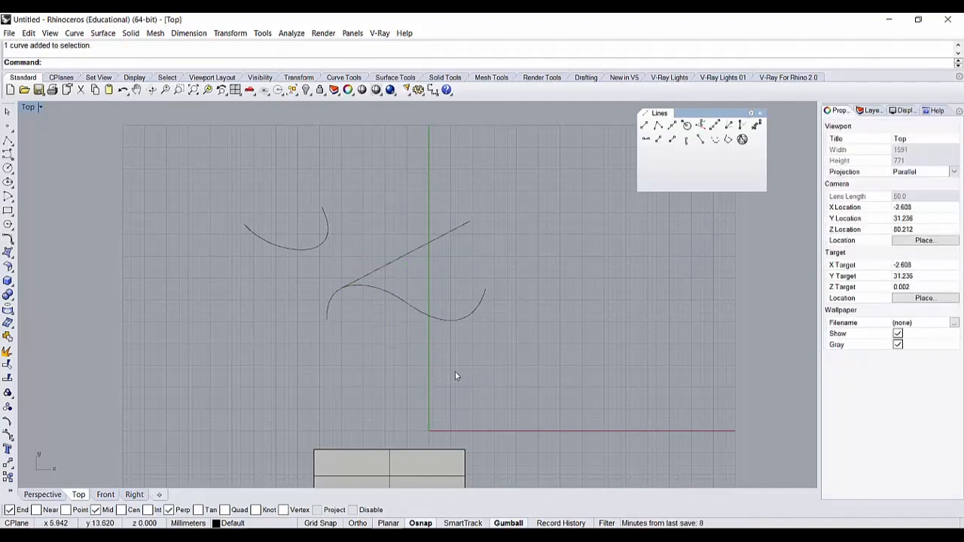
mouse_move(680, 154)
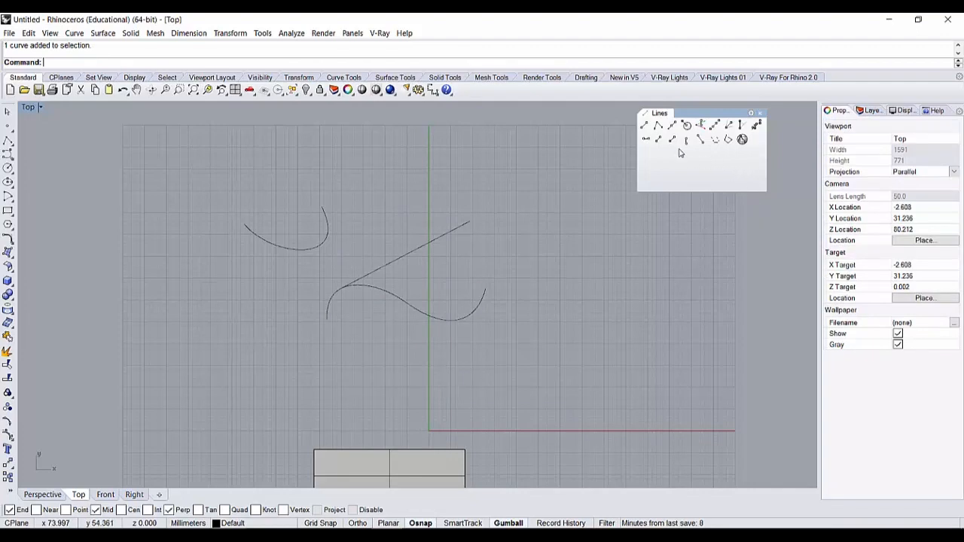
mouse_move(700, 138)
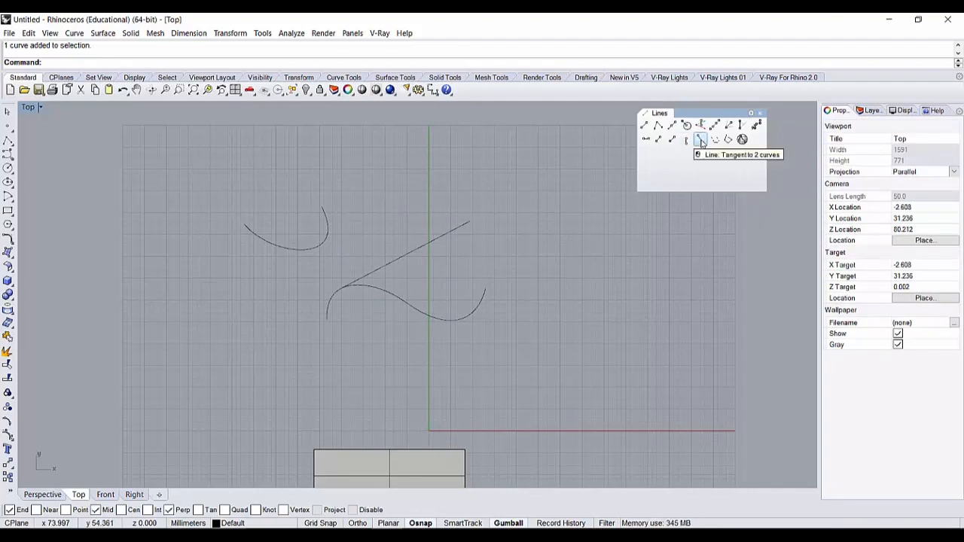
mouse_move(687, 139)
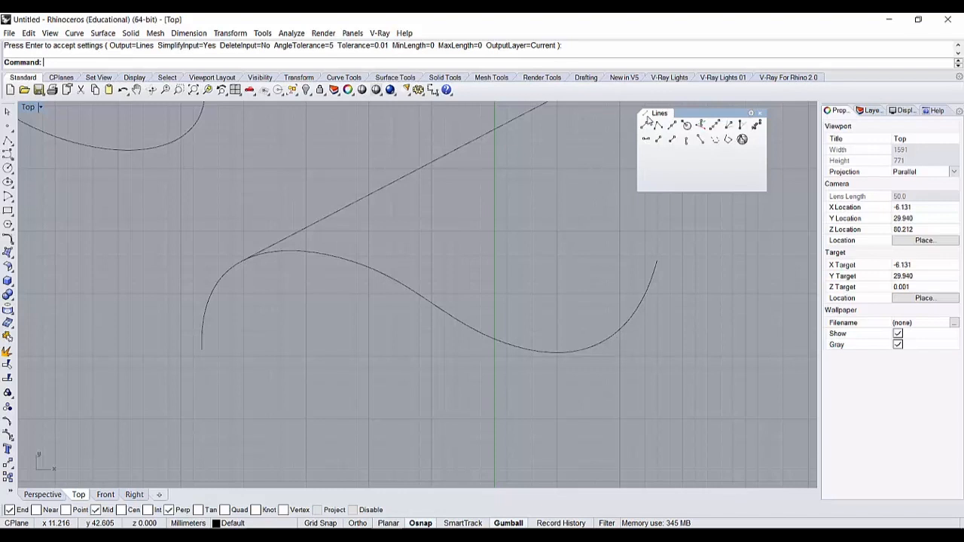
mouse_move(238, 197)
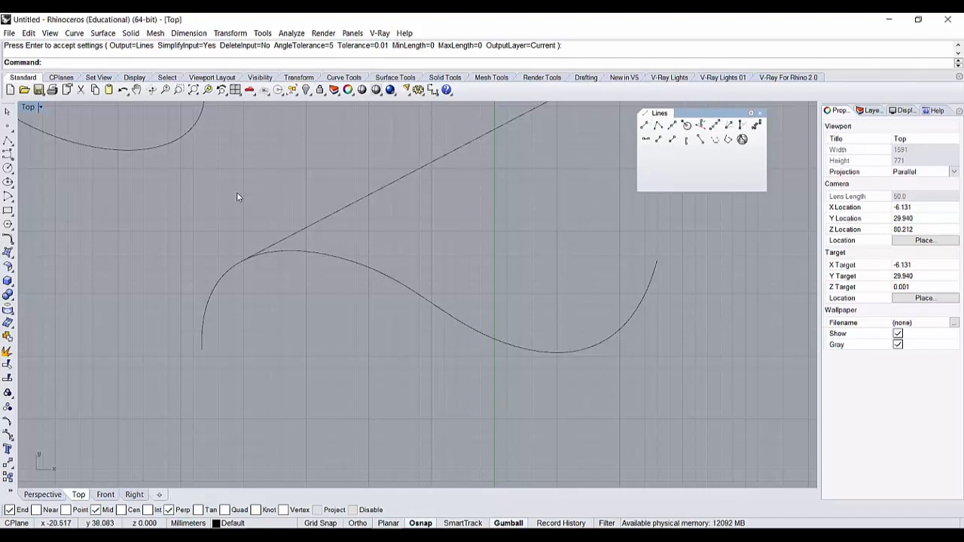
mouse_move(26, 343)
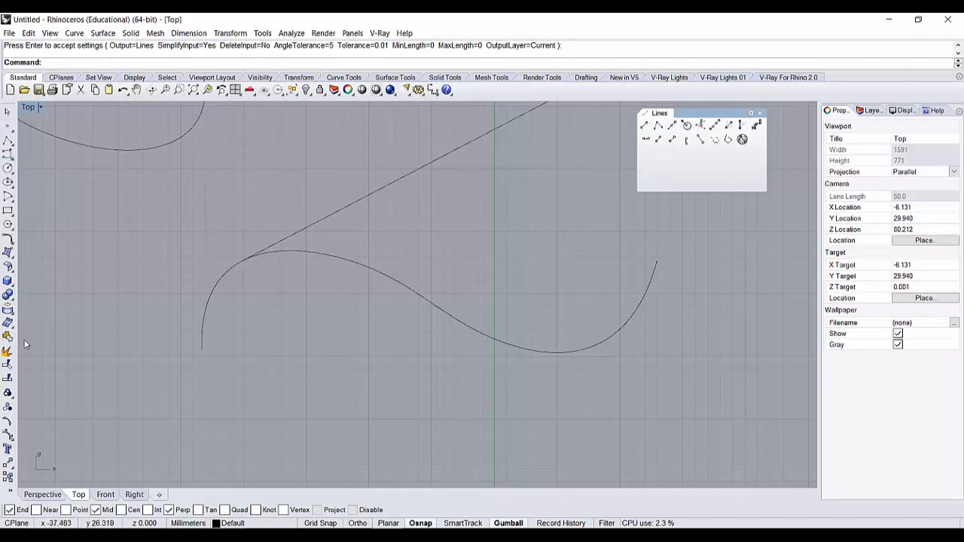